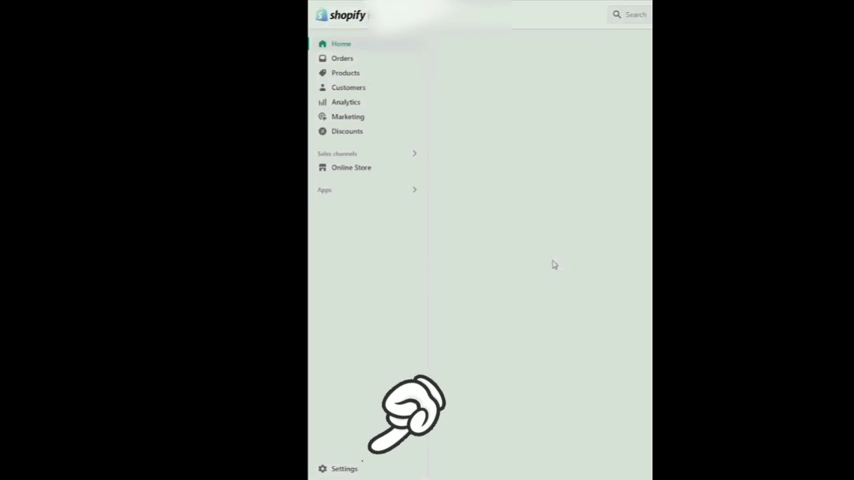
- Open the Shopify admin settings and go to the Store details section
left_click(344, 468)
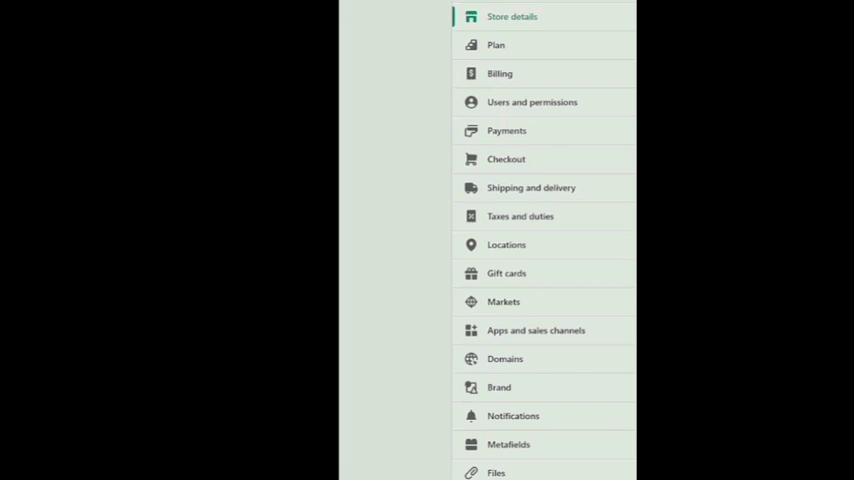
left_click(512, 16)
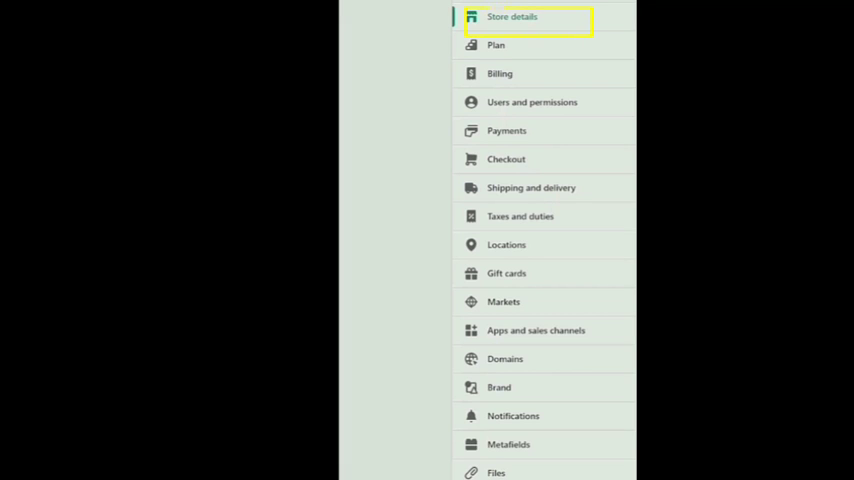